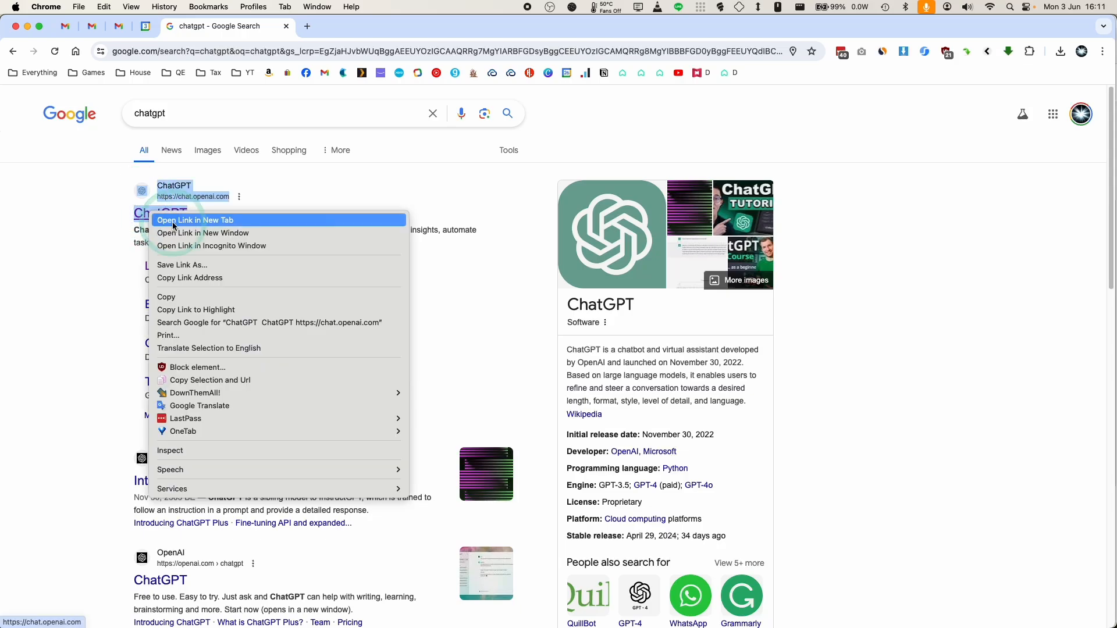
Open ChatGPT in a new tab from search results and view the account and model options
{"action": "left_click", "coordinate": [194, 220]}
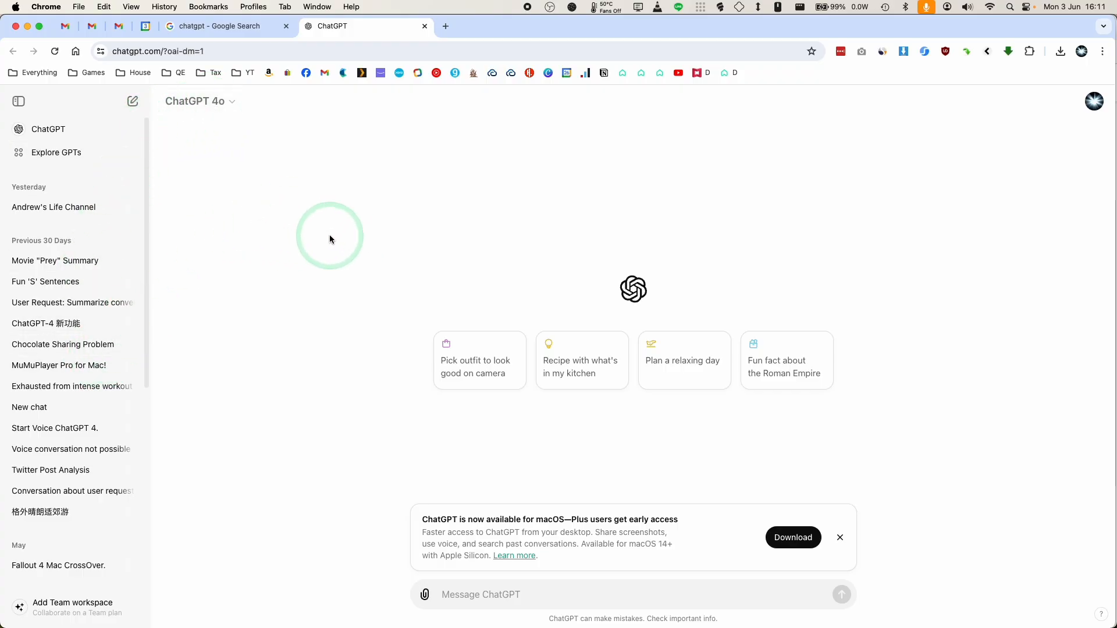
{"action": "left_click", "coordinate": [1094, 100]}
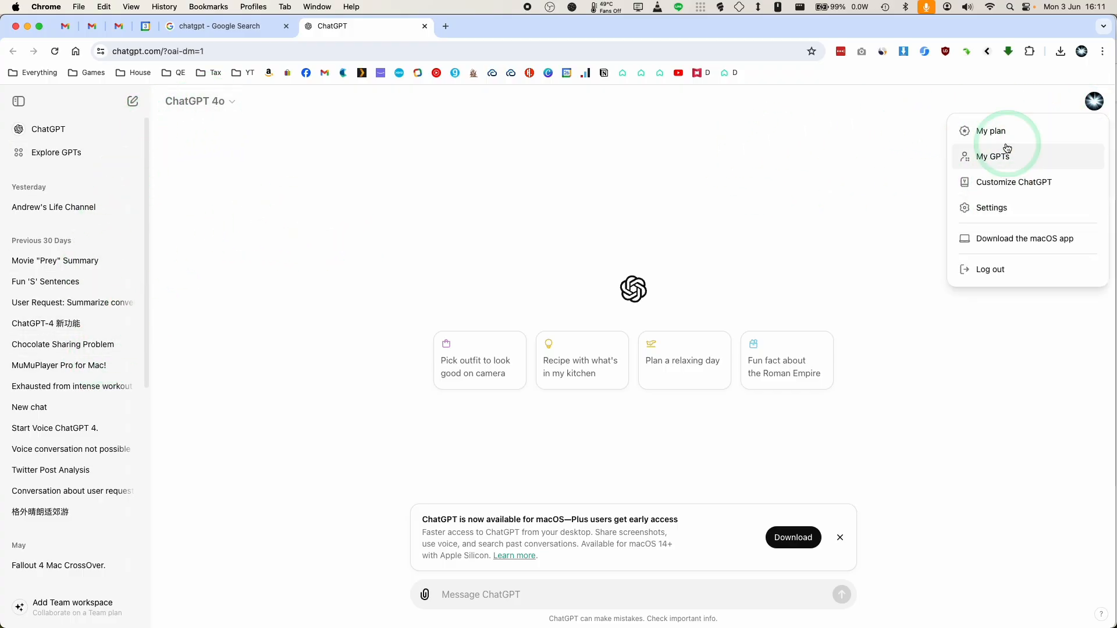
{"action": "left_click", "coordinate": [201, 102]}
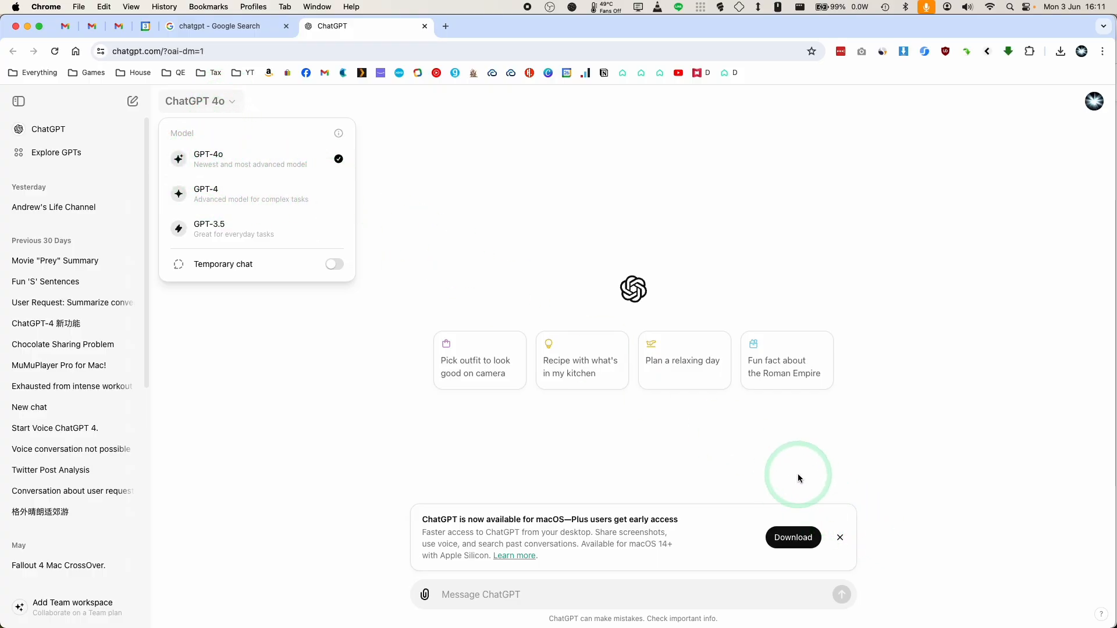
{"action": "mouse_move", "coordinate": [695, 272]}
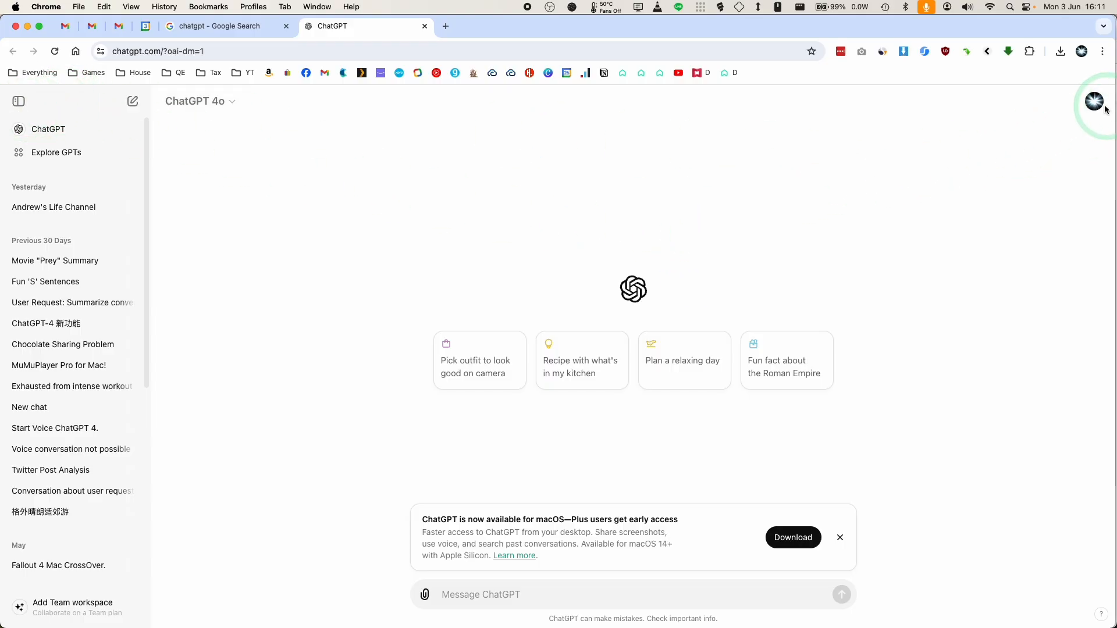
Reload chatgpt.com from the address bar and reopen the profile account menu
{"action": "left_click", "coordinate": [1094, 102]}
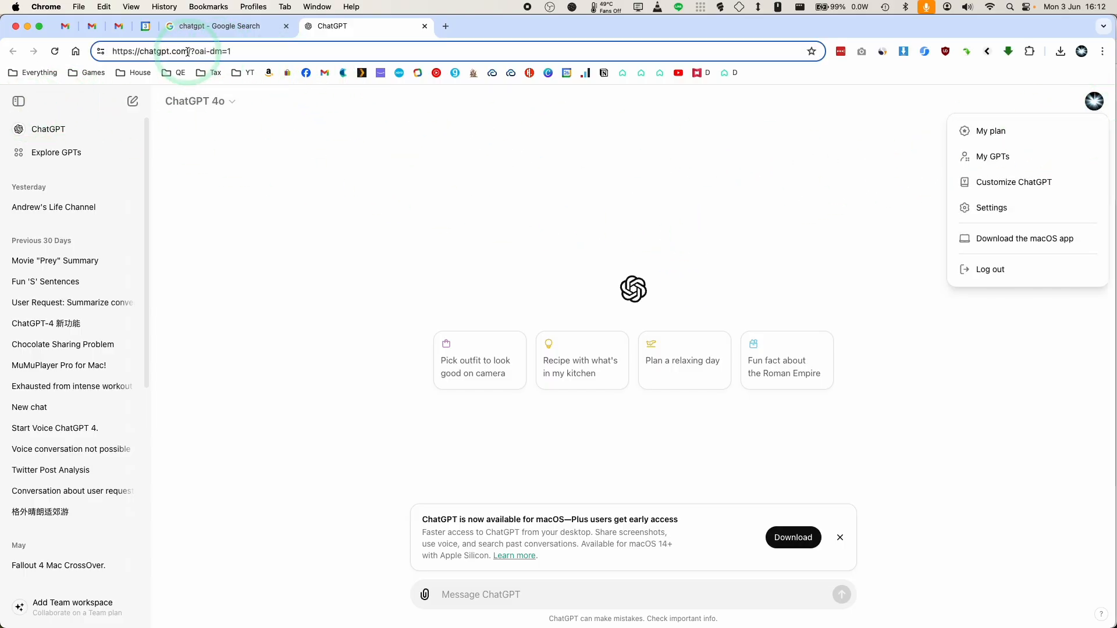
{"action": "double_click", "coordinate": [209, 51]}
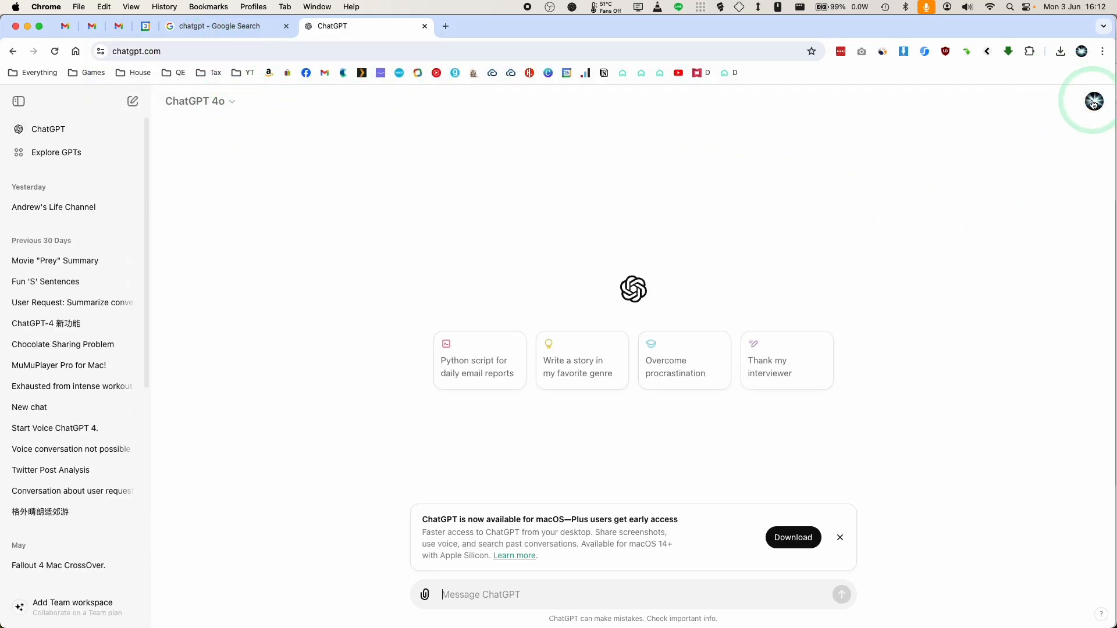
{"action": "left_click", "coordinate": [1094, 101]}
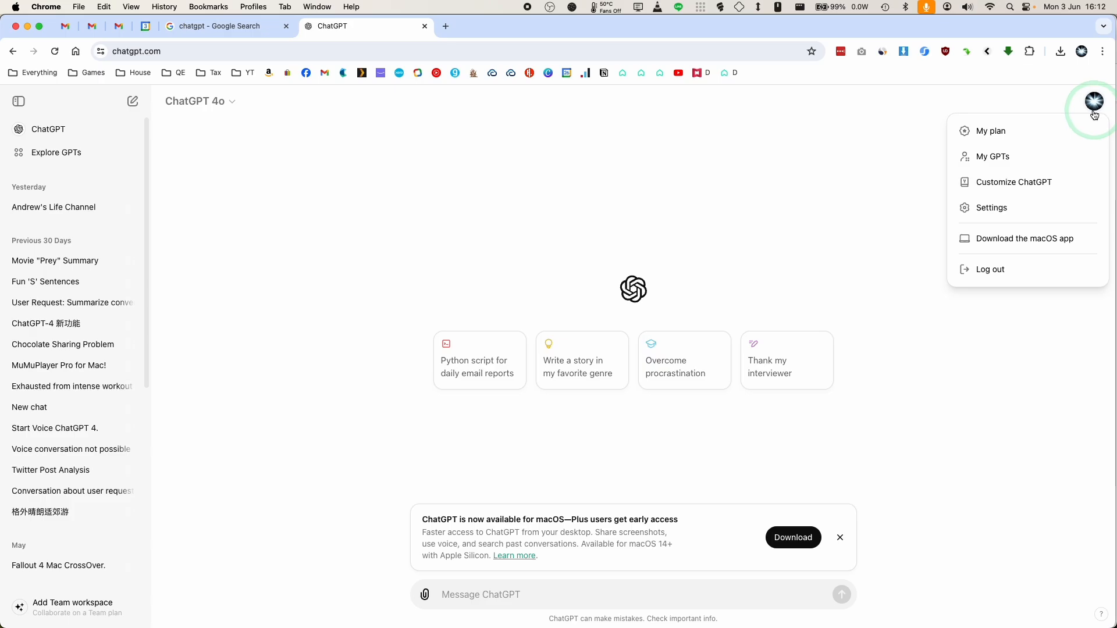
View My plan showing the Plus subscription and go to Manage my subscription
{"action": "left_click", "coordinate": [992, 131]}
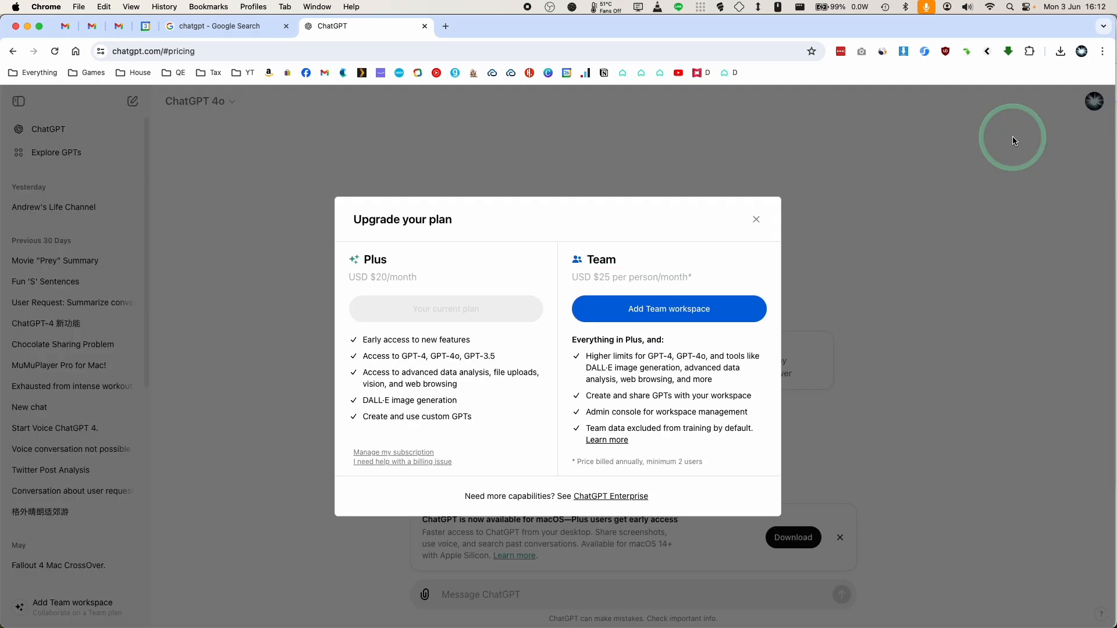
{"action": "double_click", "coordinate": [375, 259]}
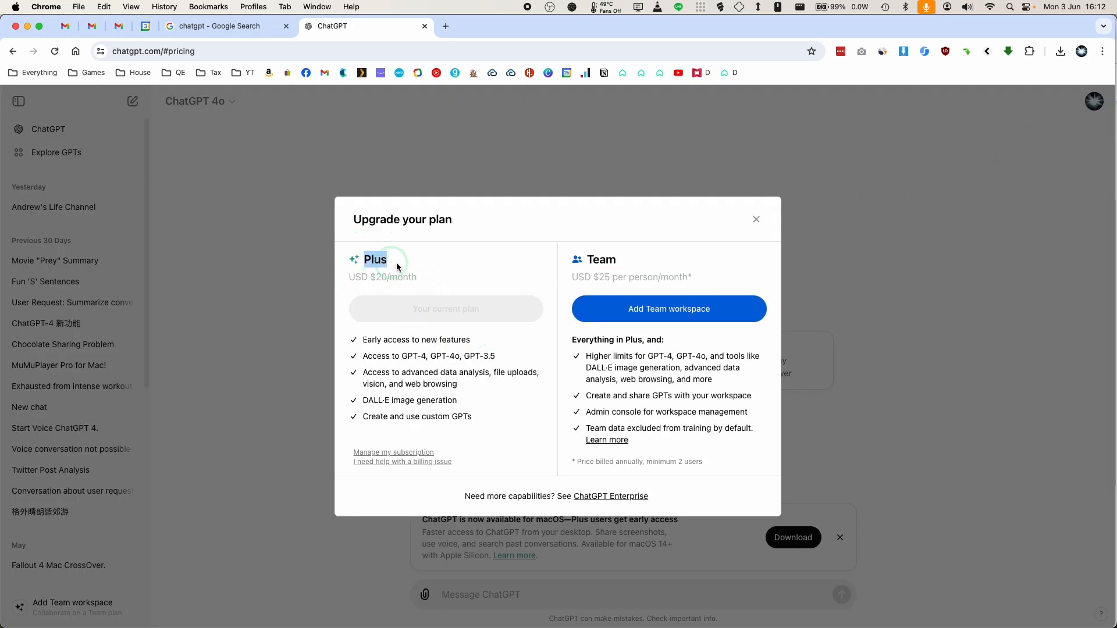
{"action": "mouse_move", "coordinate": [604, 296]}
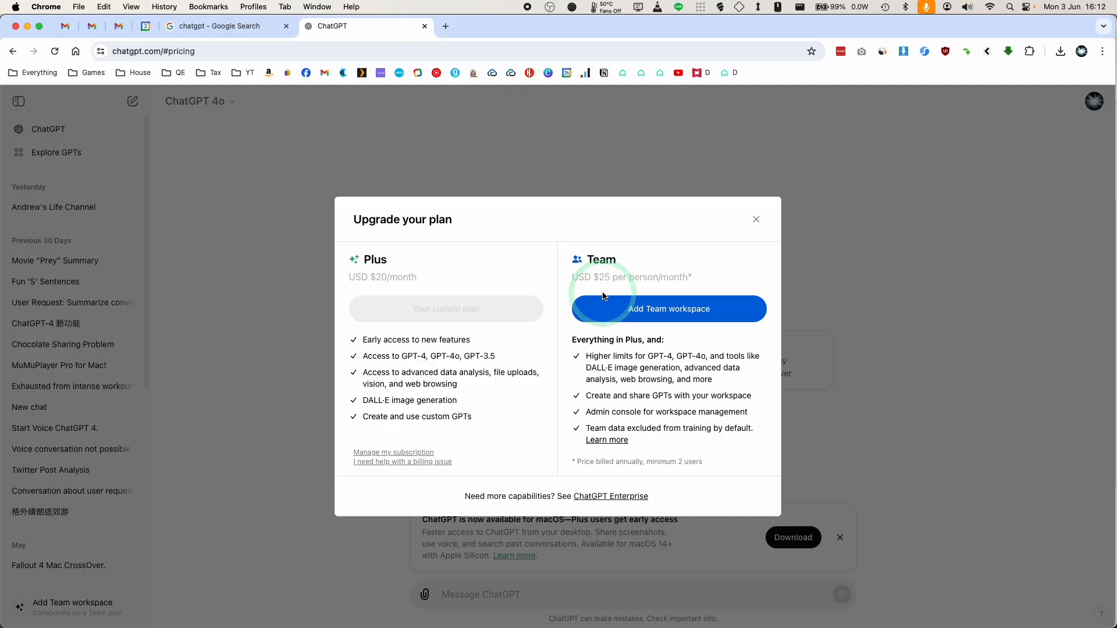
{"action": "mouse_move", "coordinate": [440, 455]}
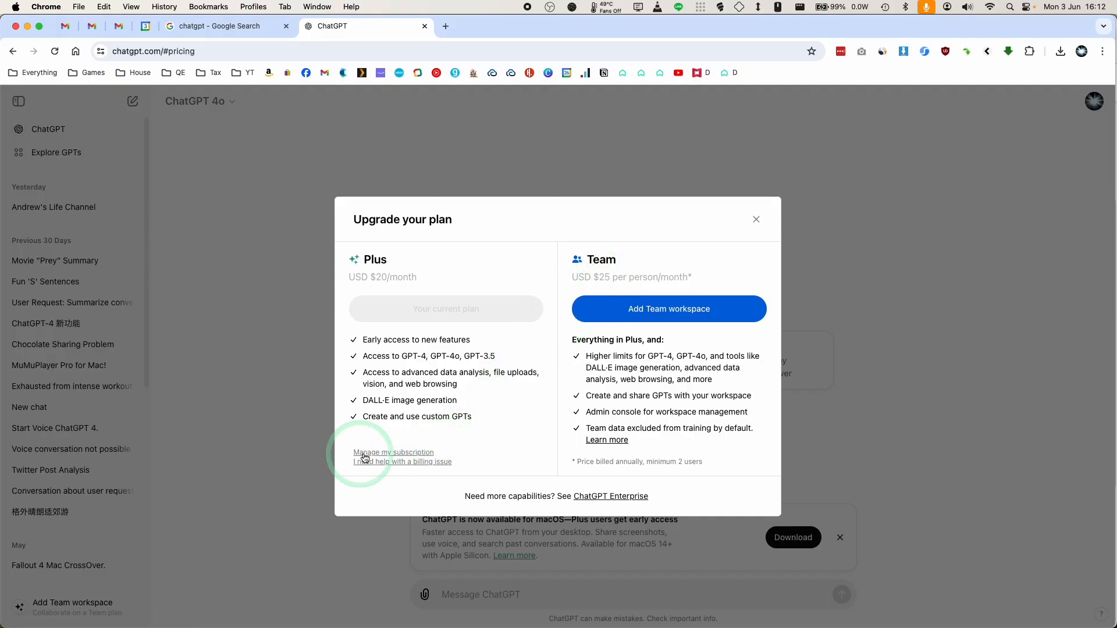
{"action": "left_click", "coordinate": [756, 220]}
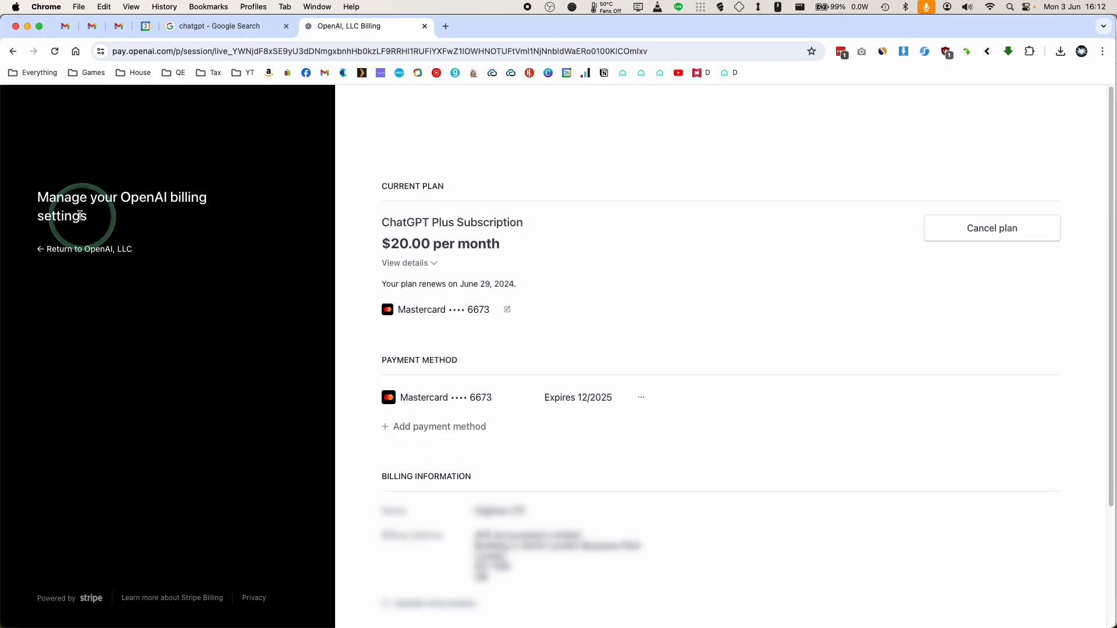
{"action": "mouse_move", "coordinate": [395, 236]}
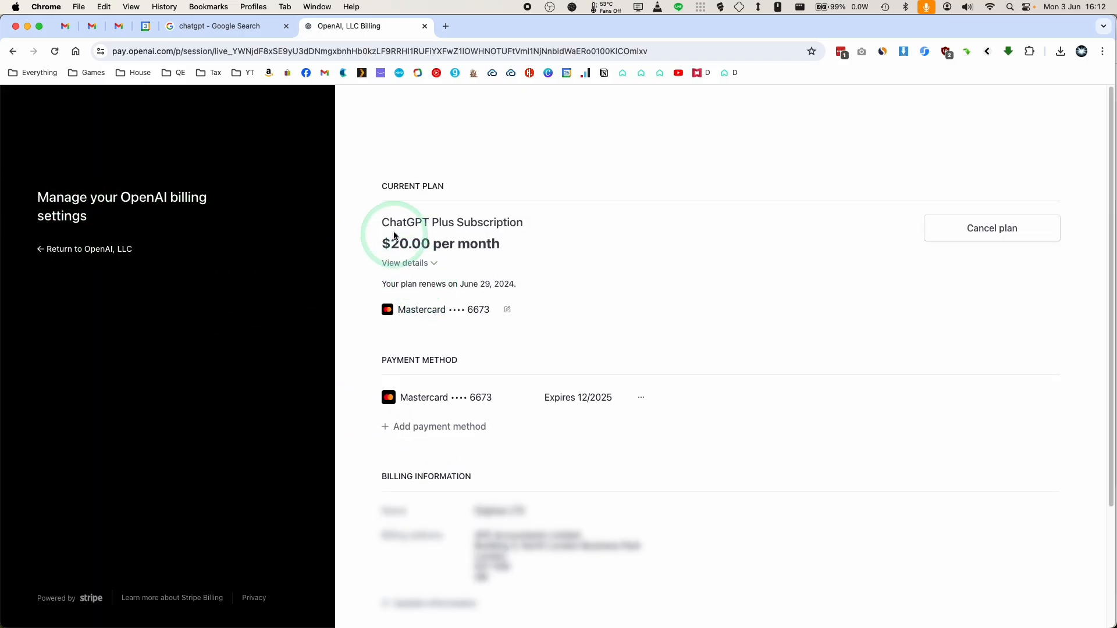
{"action": "mouse_move", "coordinate": [502, 227]}
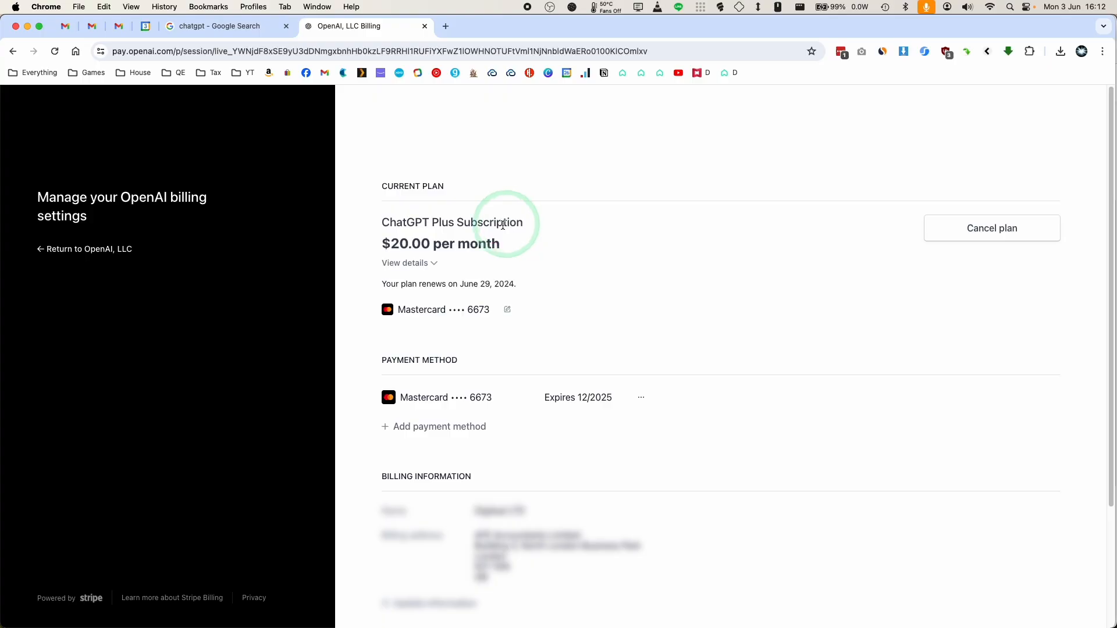
Review the plan's charge details and confirm cancelling ChatGPT Plus, available until June 29, 2024
{"action": "left_click", "coordinate": [403, 263]}
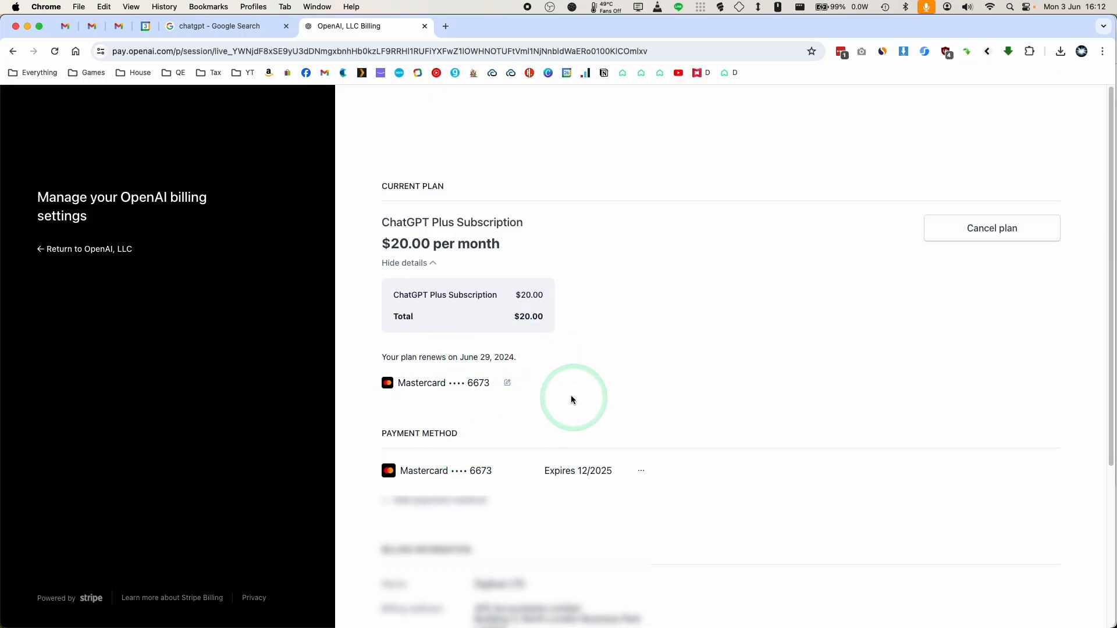
{"action": "left_click_drag", "start_coordinate": [570, 399], "coordinate": [1057, 265]}
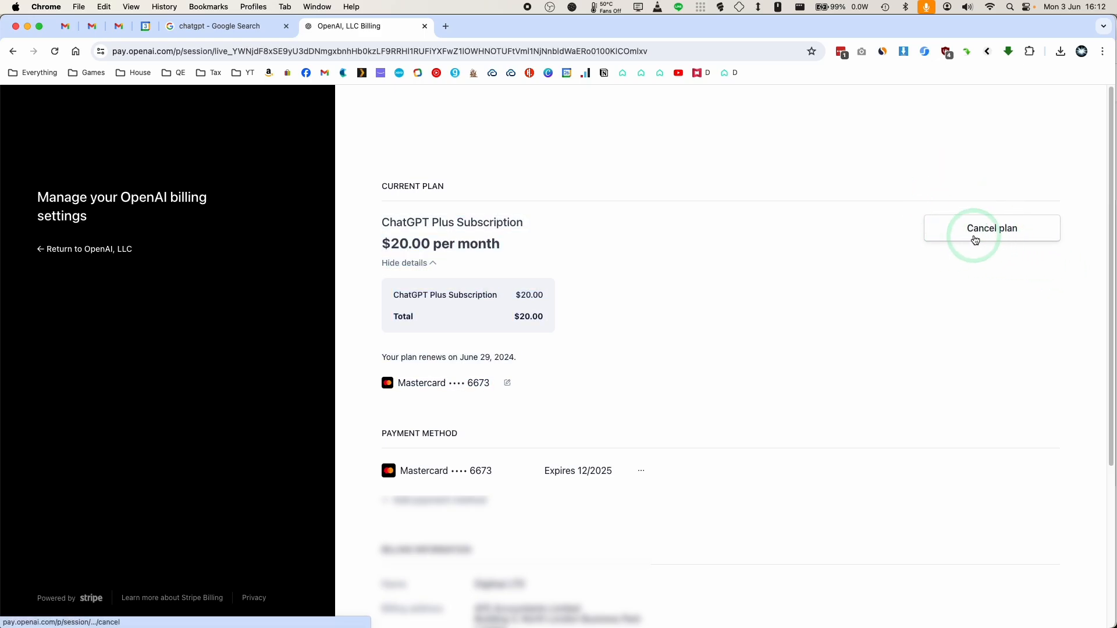
{"action": "left_click", "coordinate": [991, 228]}
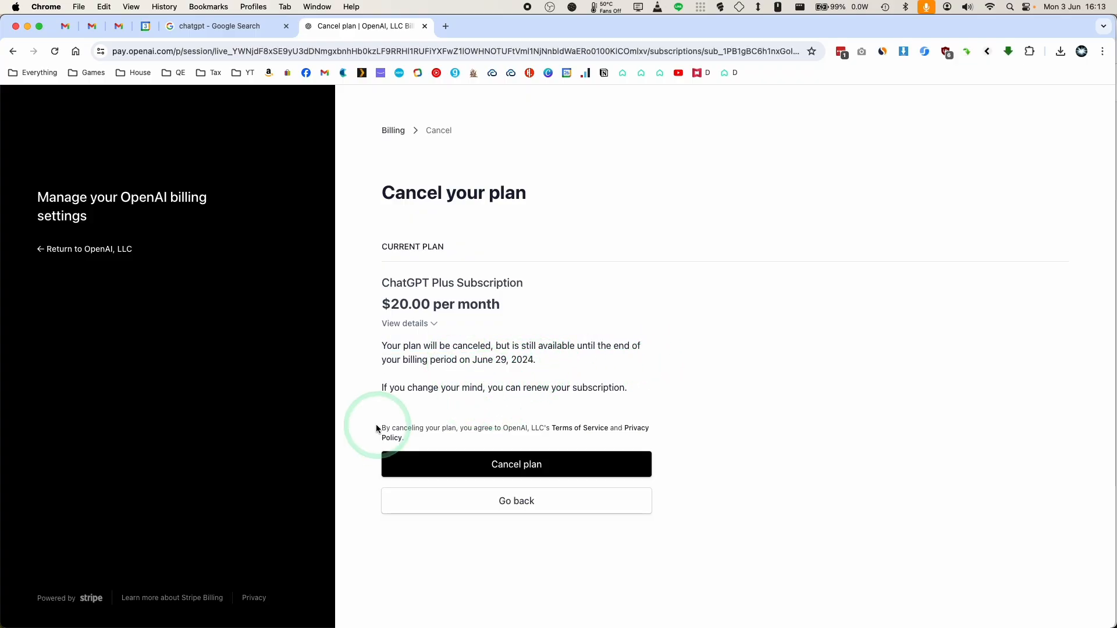
{"action": "left_click", "coordinate": [516, 465]}
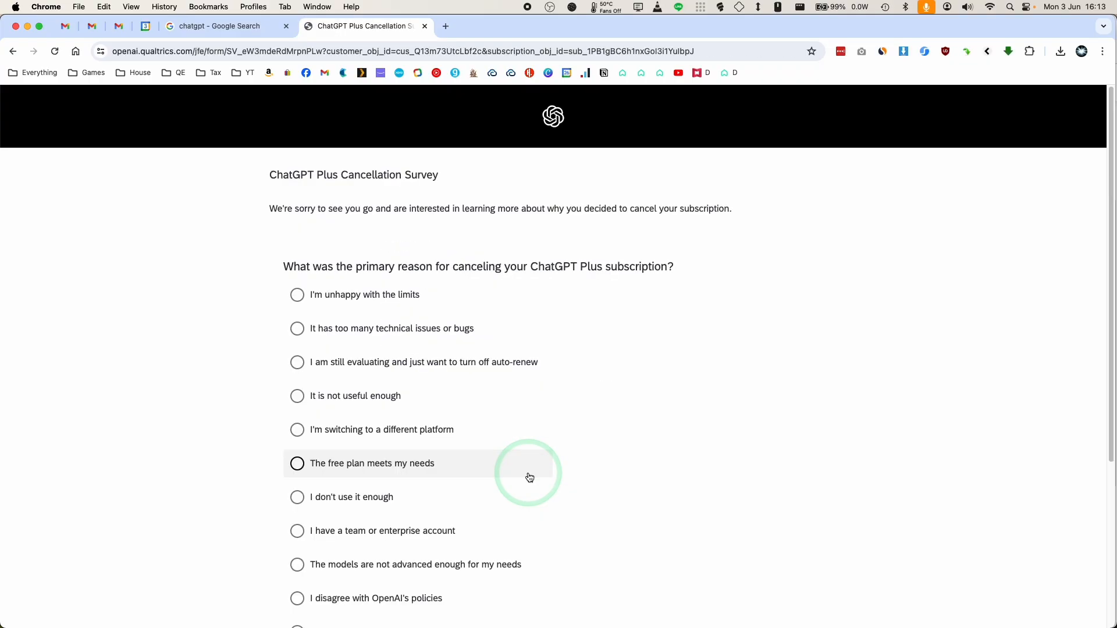
Choose 'I don't use it enough' as the reason and continue to the next survey page
{"action": "left_click", "coordinate": [296, 497]}
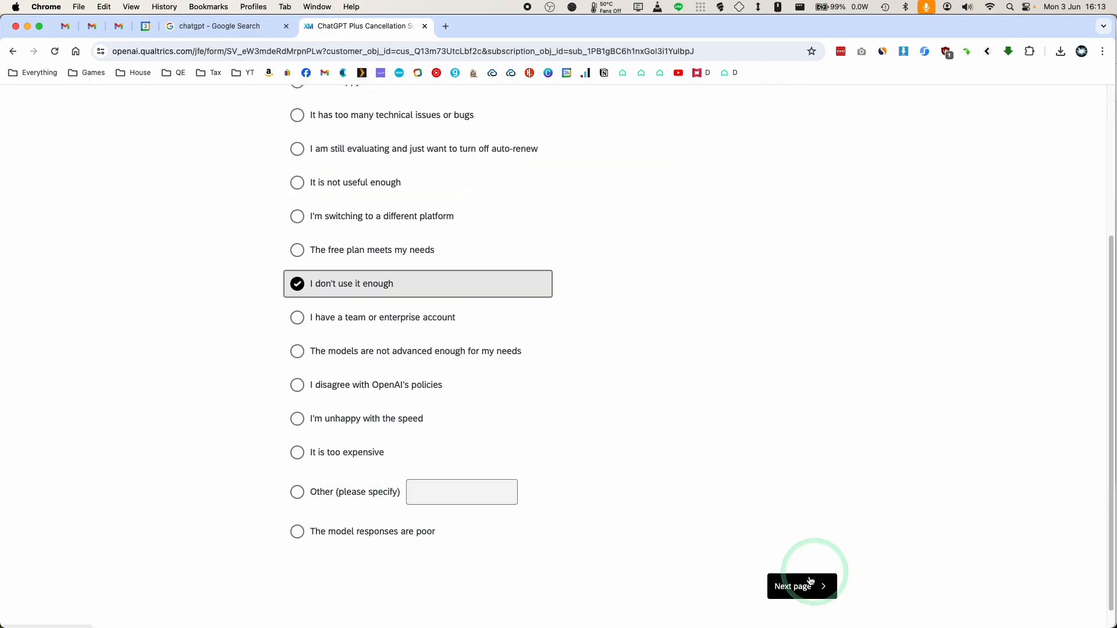
{"action": "left_click", "coordinate": [800, 585]}
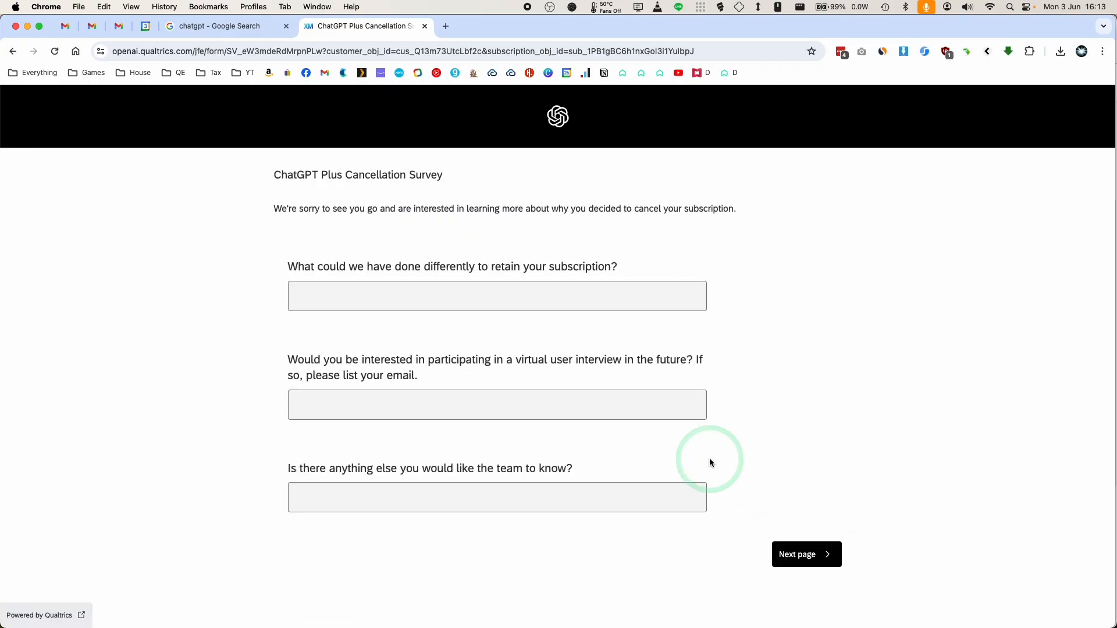